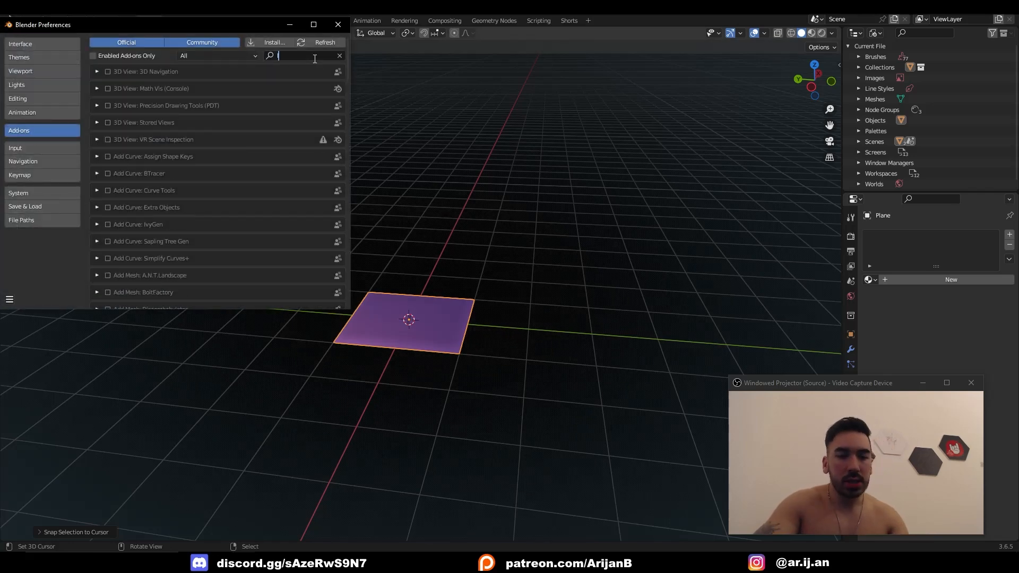
Search the add-ons list for 'loop' to find and enable LoopTools
text(loop)
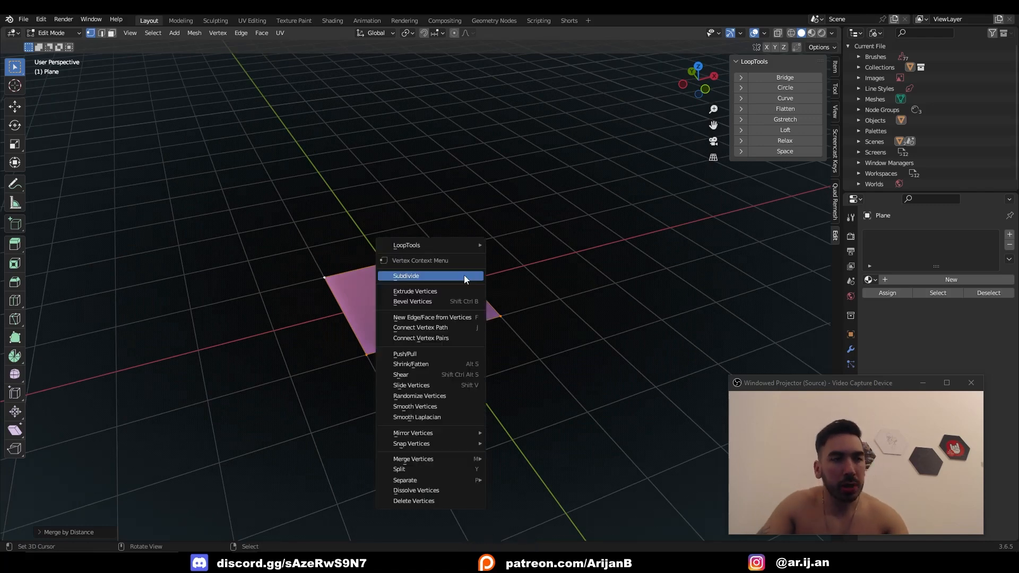
mouse_move(407, 245)
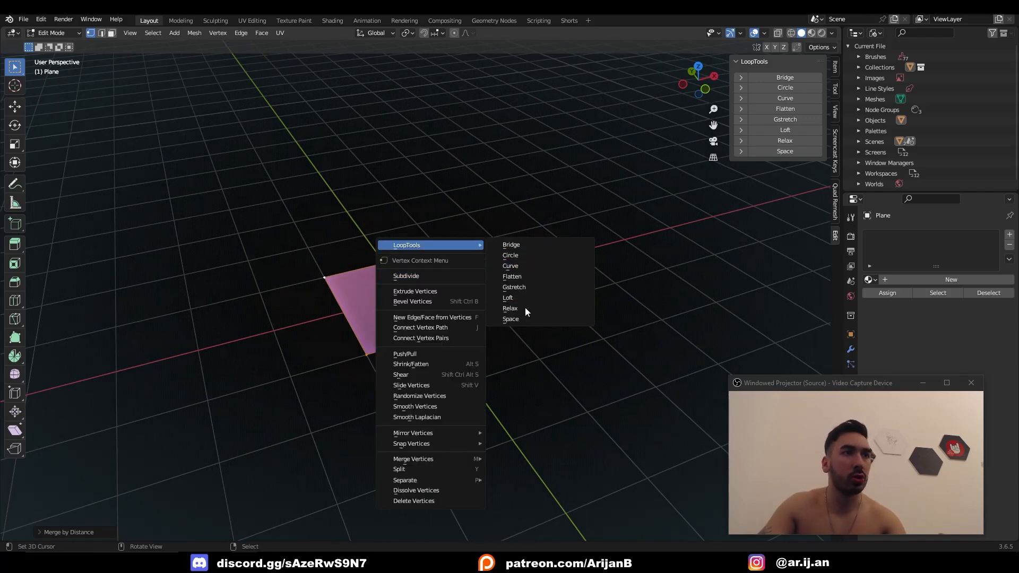
mouse_move(512, 276)
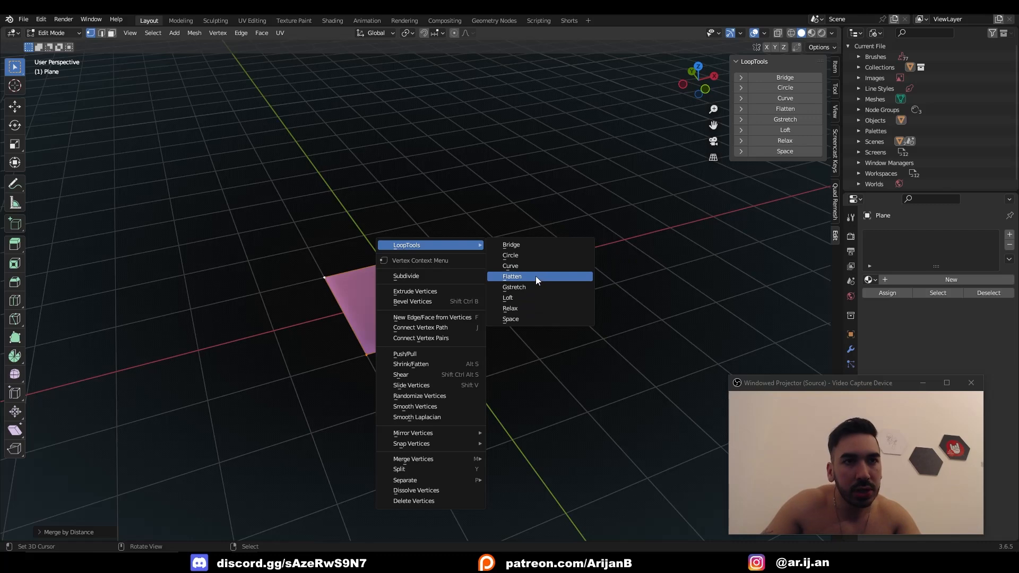
mouse_move(549, 282)
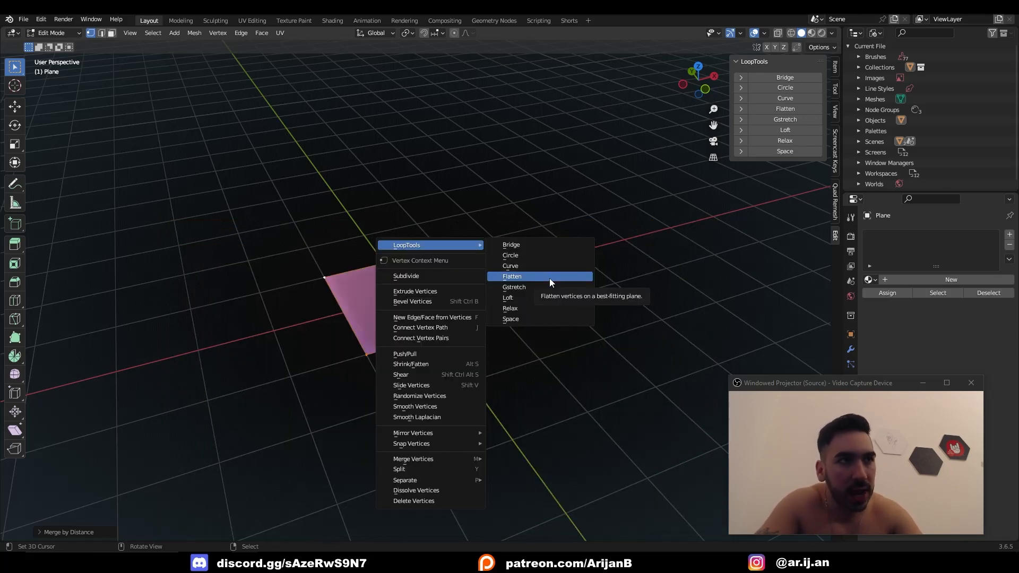
mouse_move(429, 246)
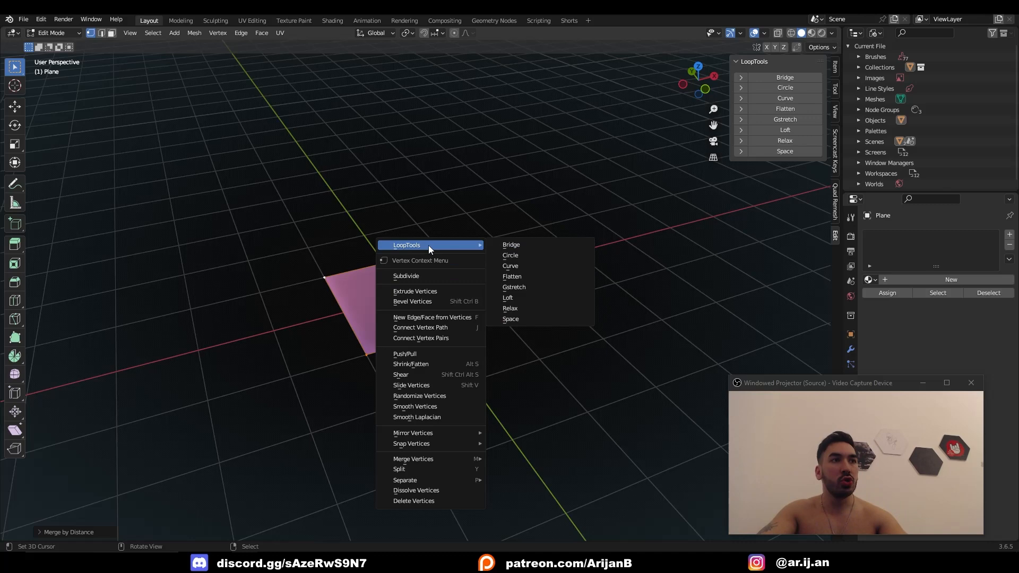
Dismiss the LoopTools menu and open the Vertex Context Menu from a top view
click(316, 218)
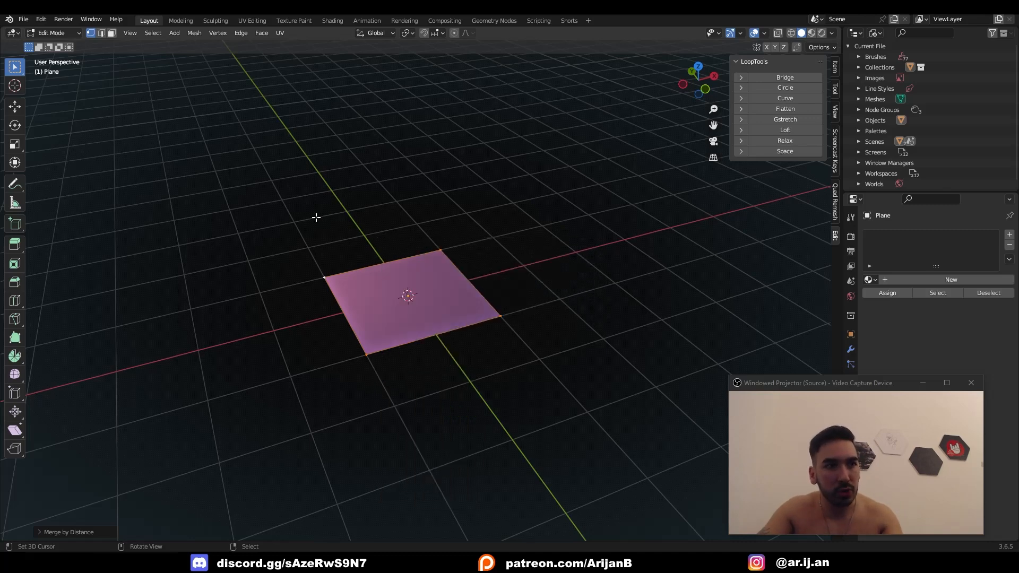
mouse_move(196, 232)
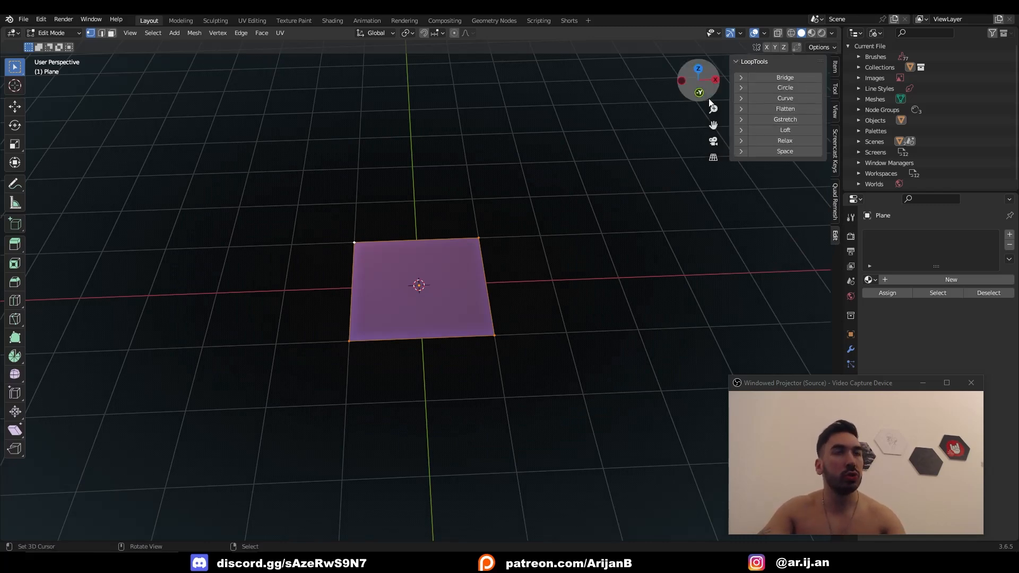
right_click(423, 284)
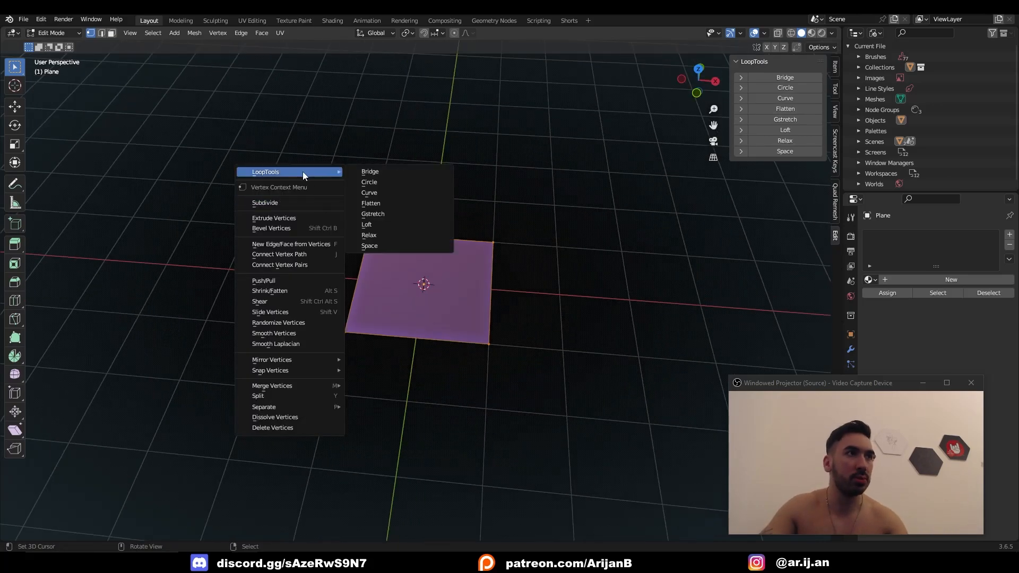
mouse_move(410, 225)
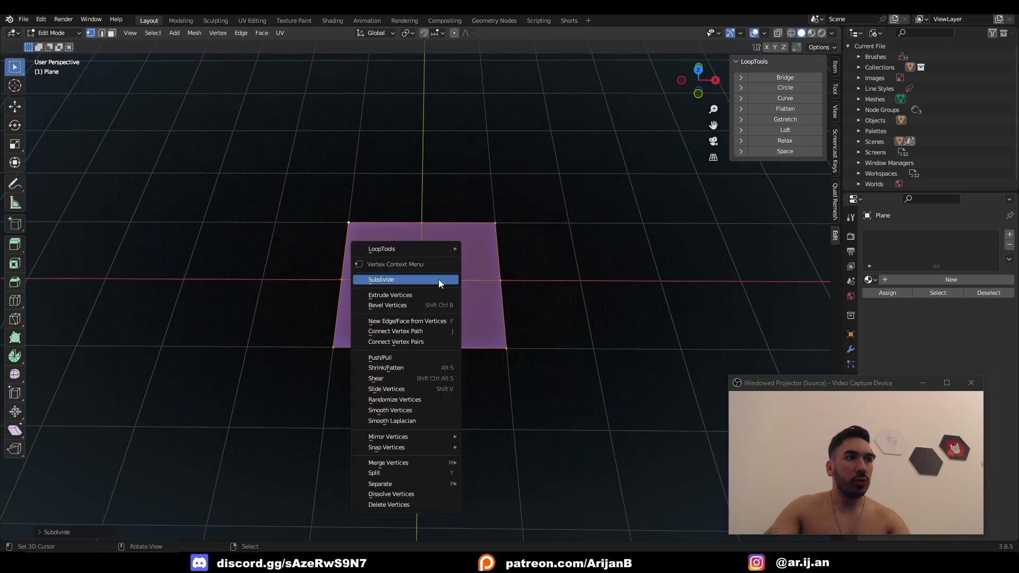
Subdivide the plane with more cuts into a dense grid, browsing the Mesh and Edge menus
click(382, 280)
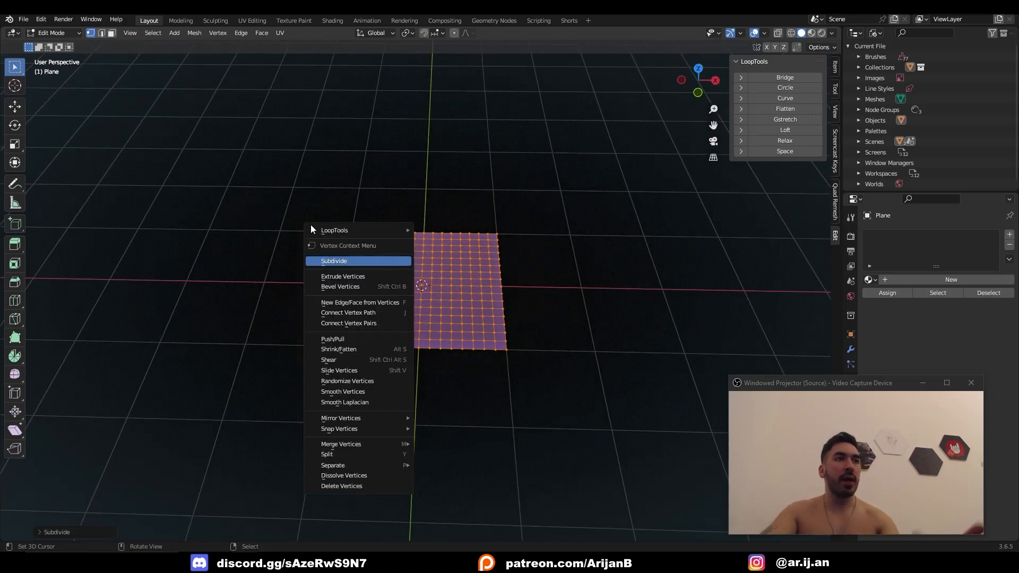
click(193, 32)
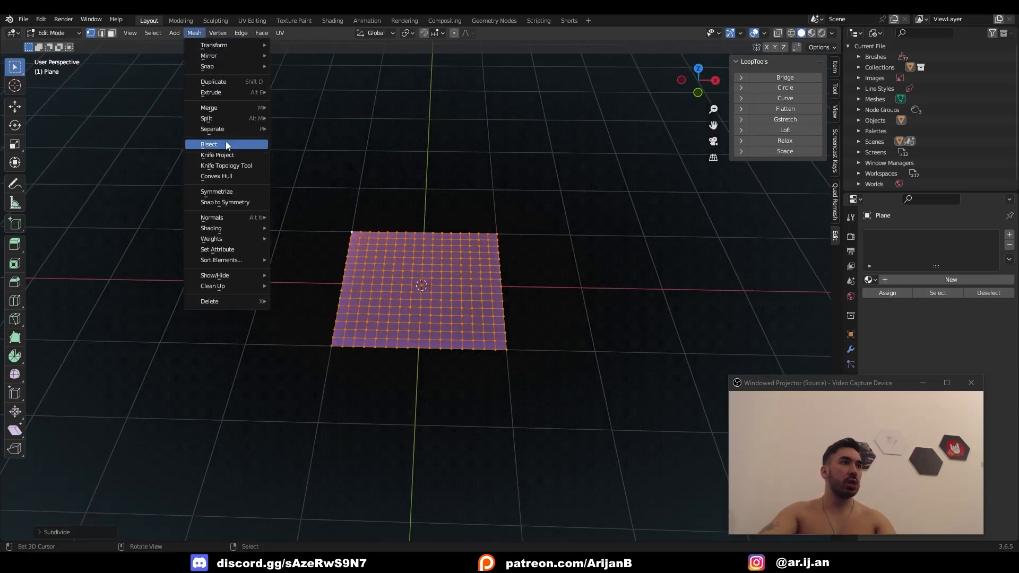
click(241, 33)
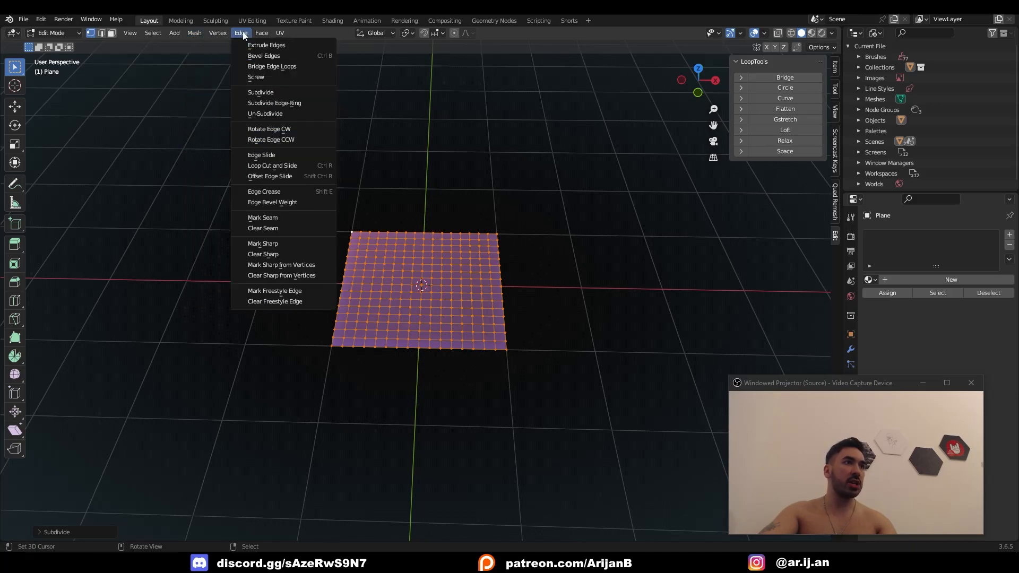
click(516, 303)
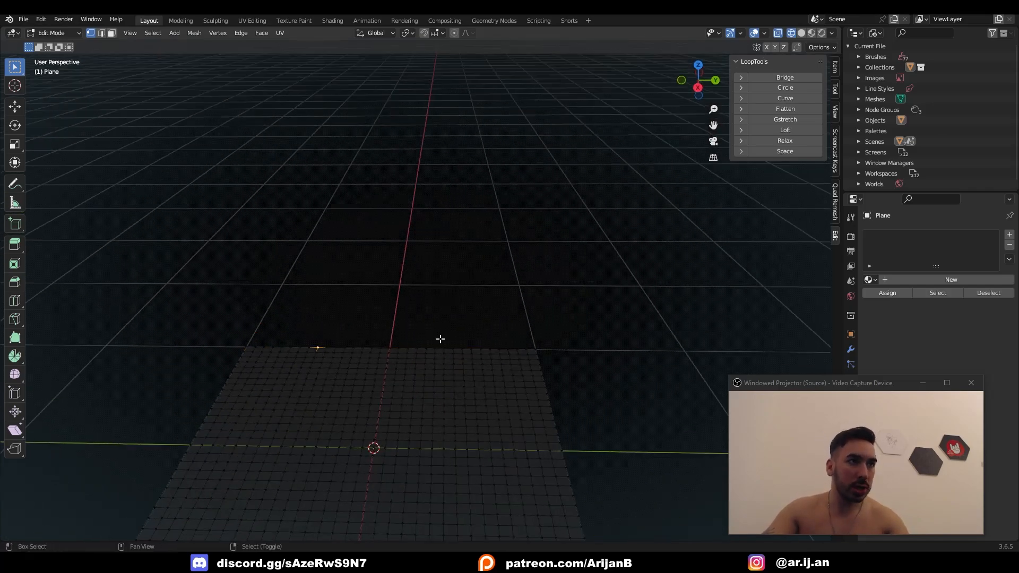
Raise two far-edge vertices in Z and bend that loop with LoopTools Curve
key(a)
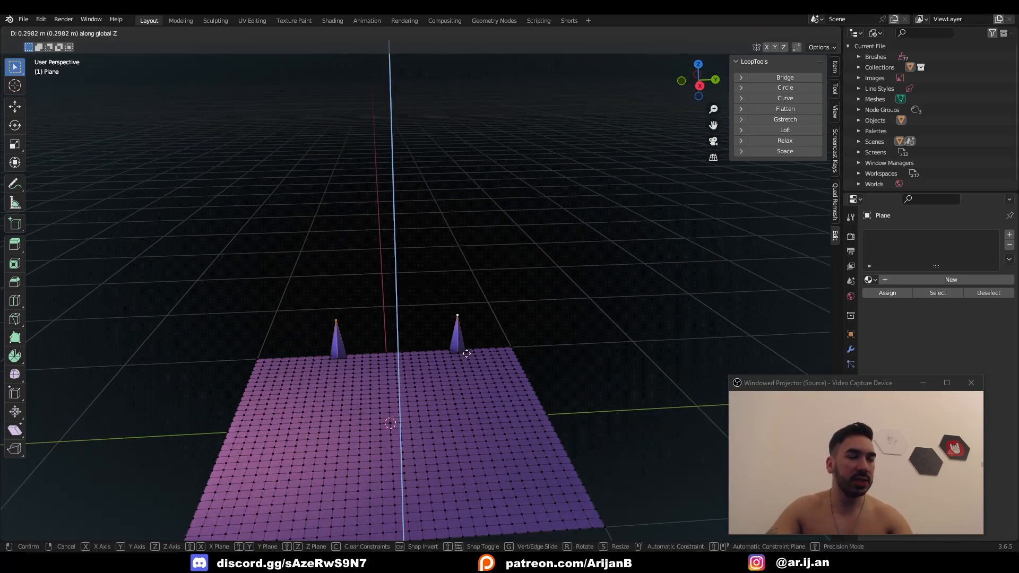
right_click(406, 354)
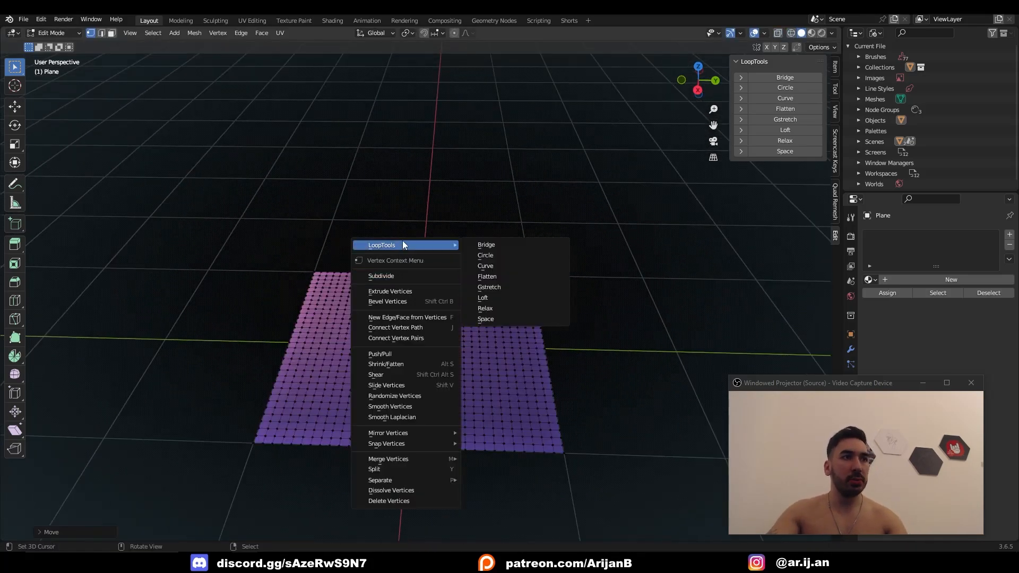
click(485, 266)
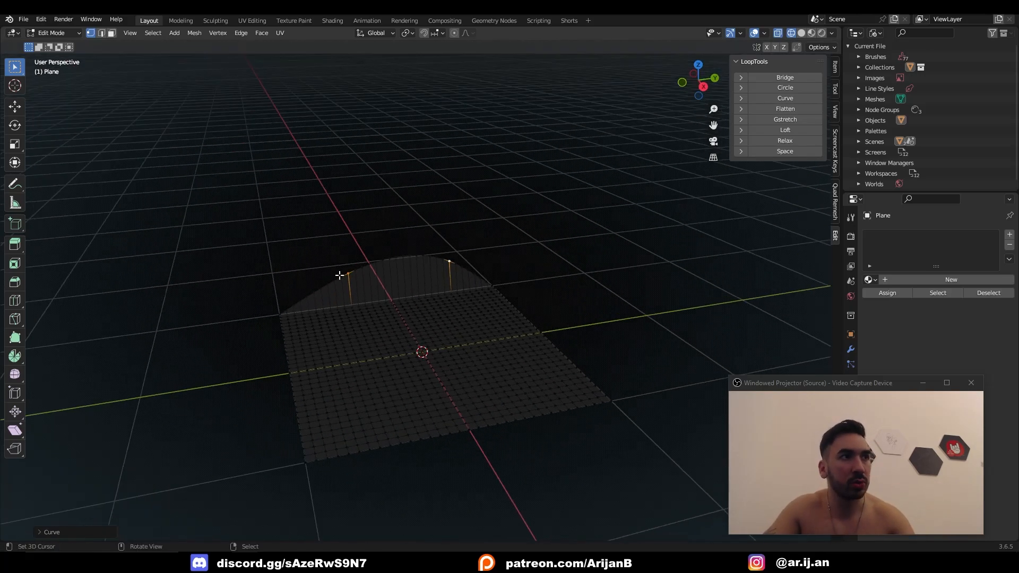
mouse_move(62, 527)
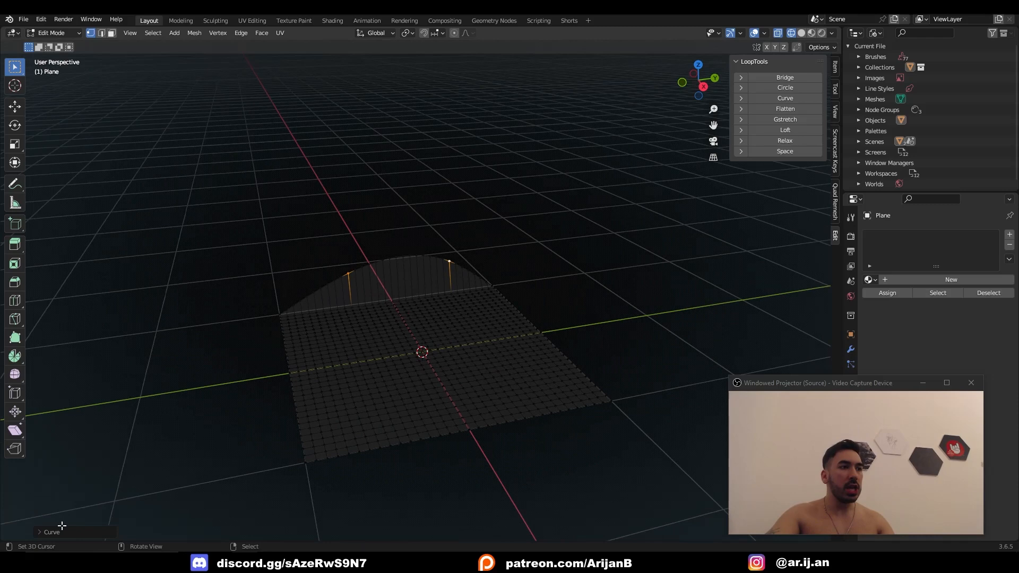
Try Linear interpolation in the Curve operator panel, then restore Cubic
click(51, 532)
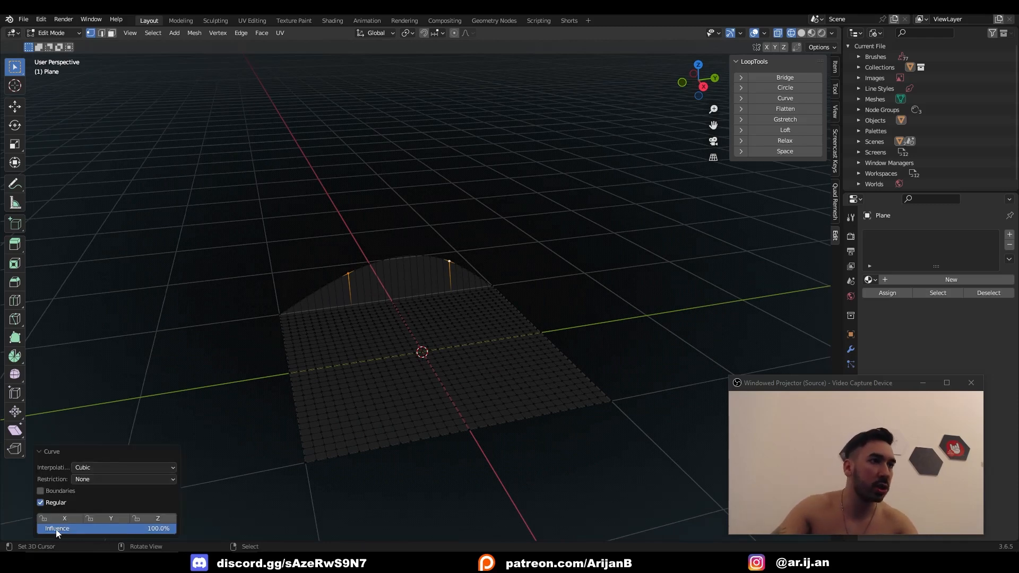
double_click(107, 528)
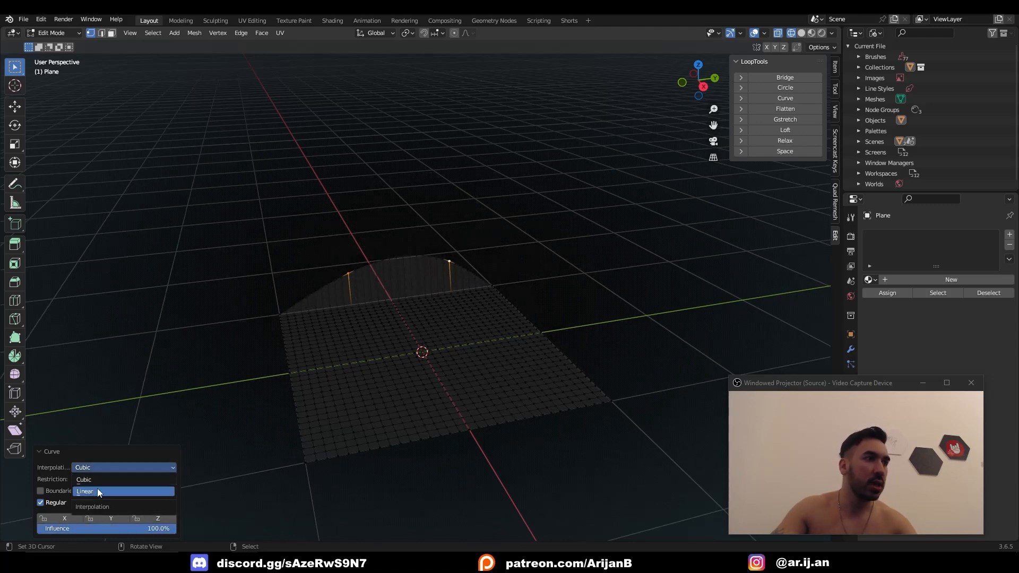
click(84, 491)
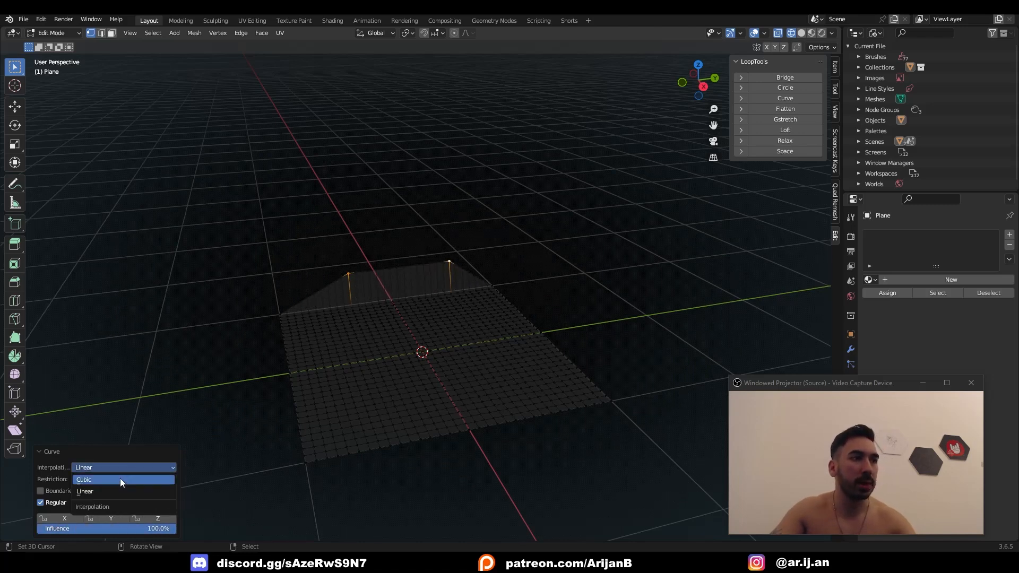
click(83, 480)
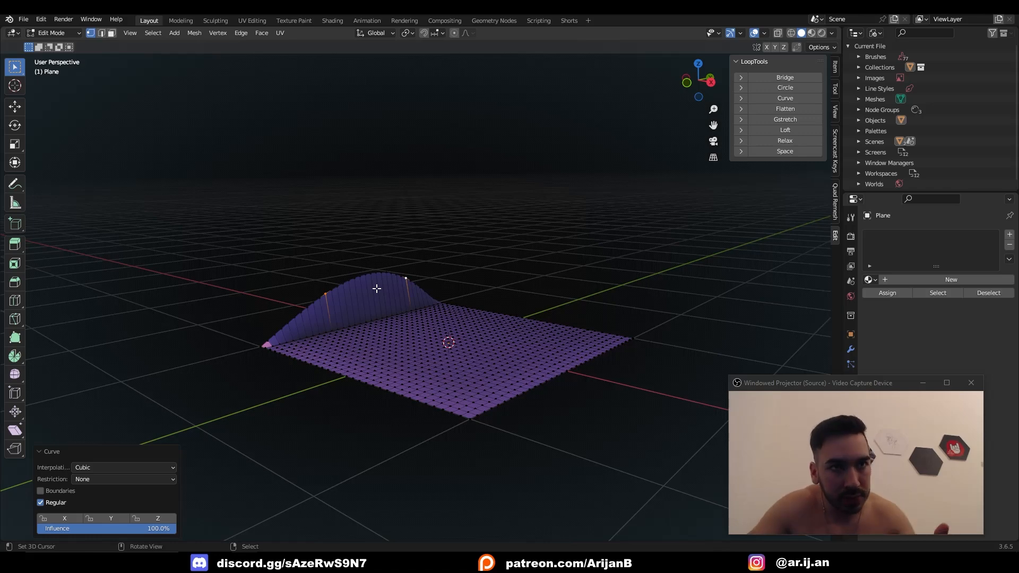
mouse_move(541, 387)
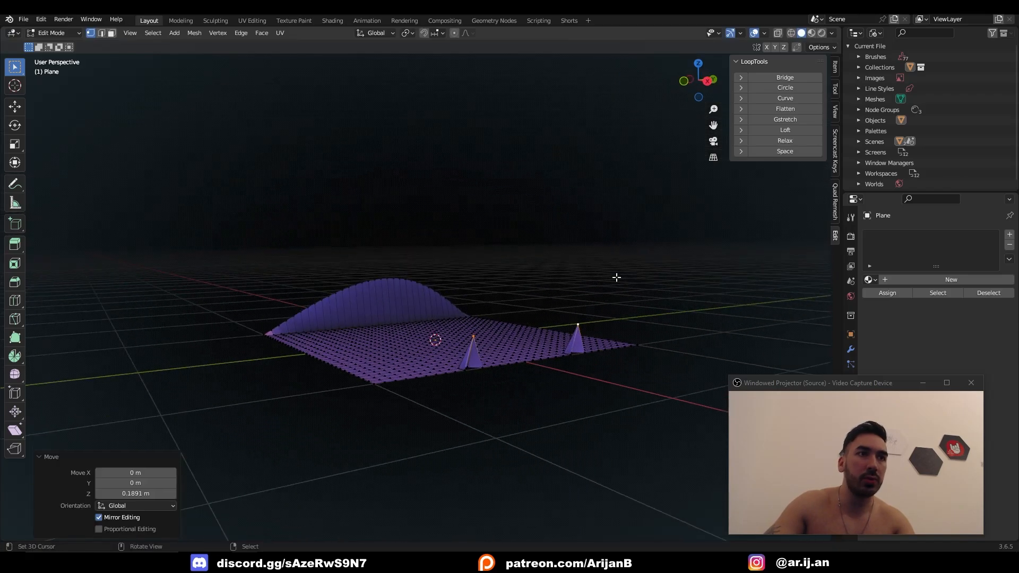
Raise two near-edge vertices and apply LoopTools Curve to that edge loop
click(785, 98)
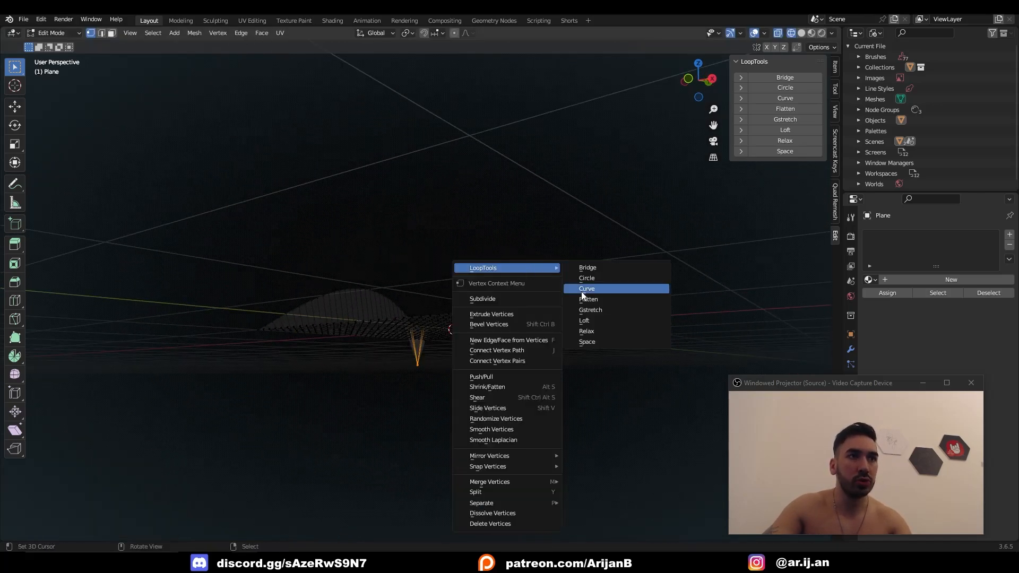
click(586, 289)
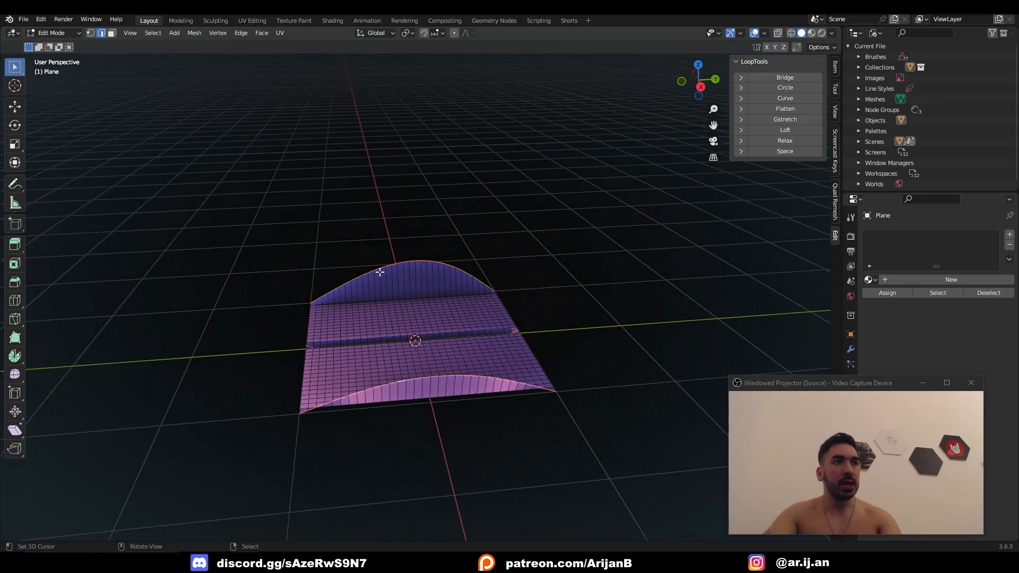
mouse_move(338, 351)
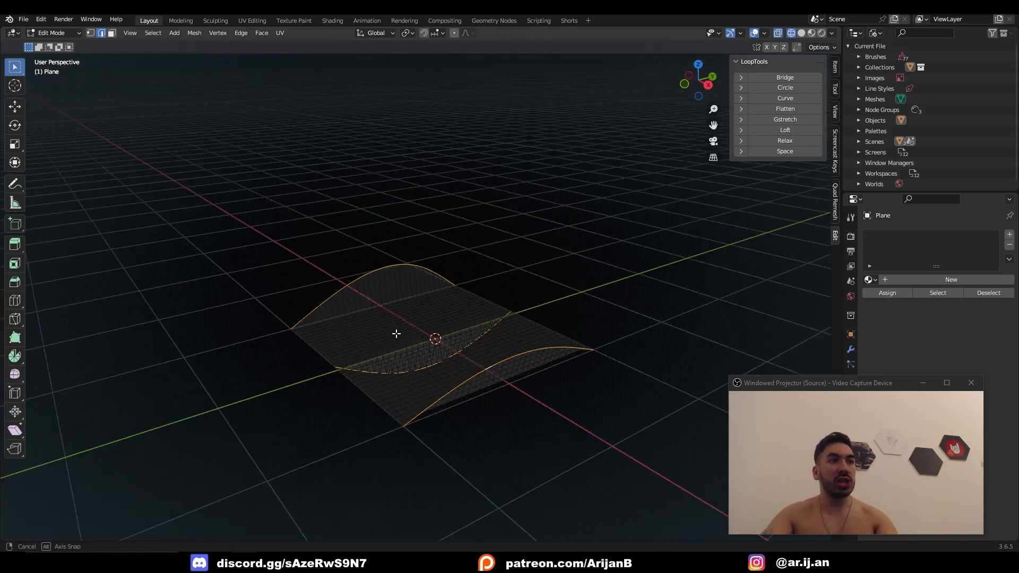
Apply LoopTools Curve to the three selected edge loops
right_click(396, 333)
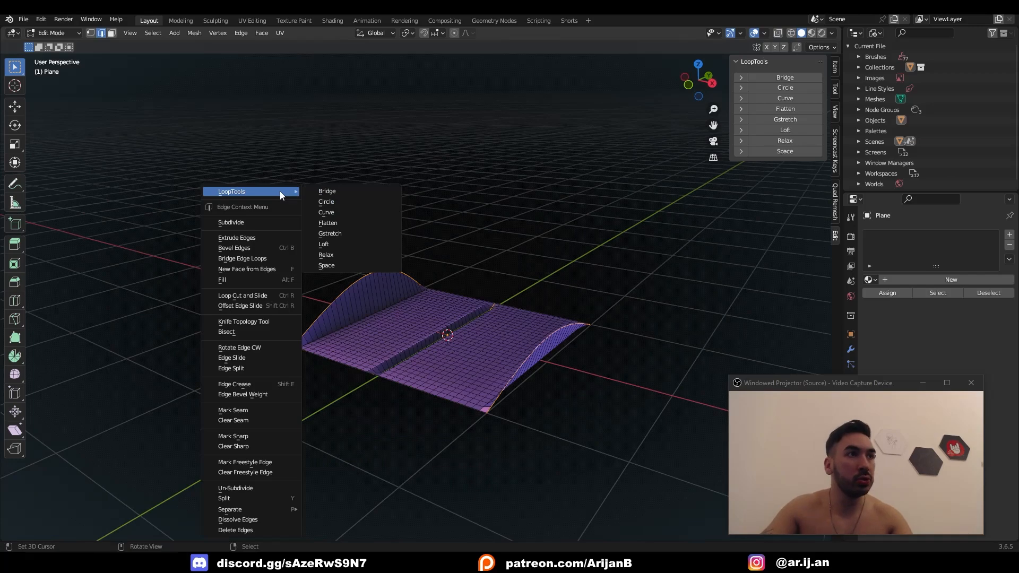
click(325, 212)
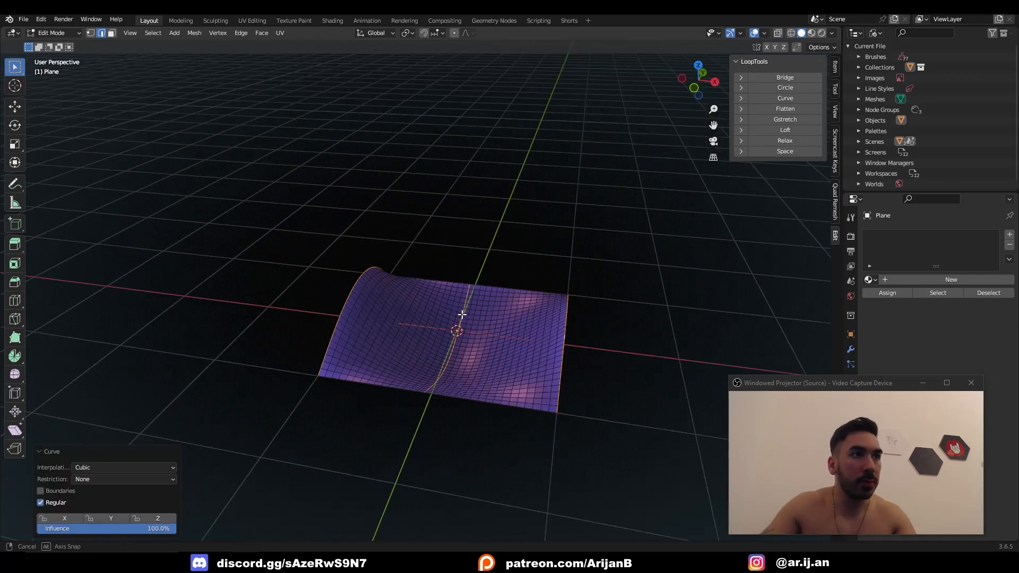